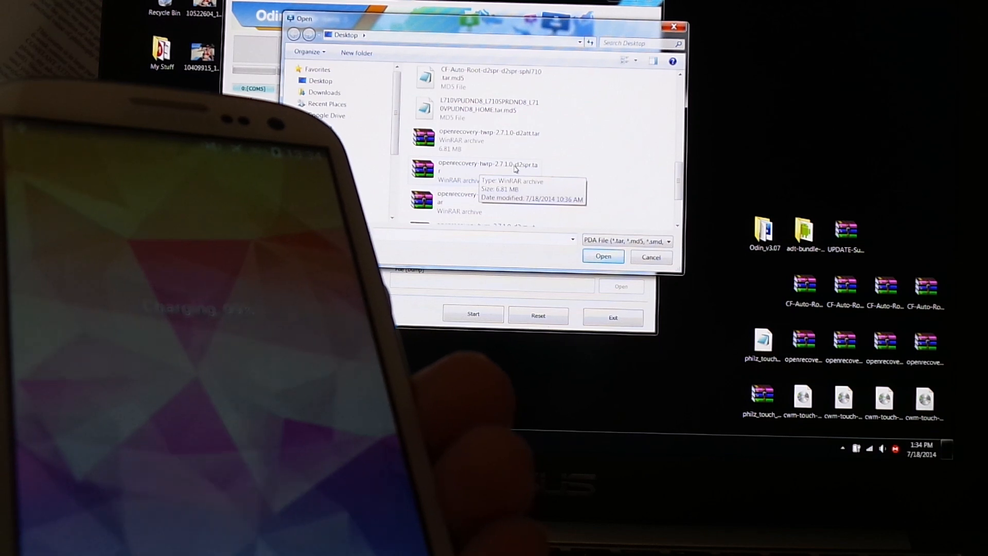
# Select openrecovery-twrp-2.7.1.0-d2spr.tar from the Desktop as the PDA file to flash.
pyautogui.click(602, 256)
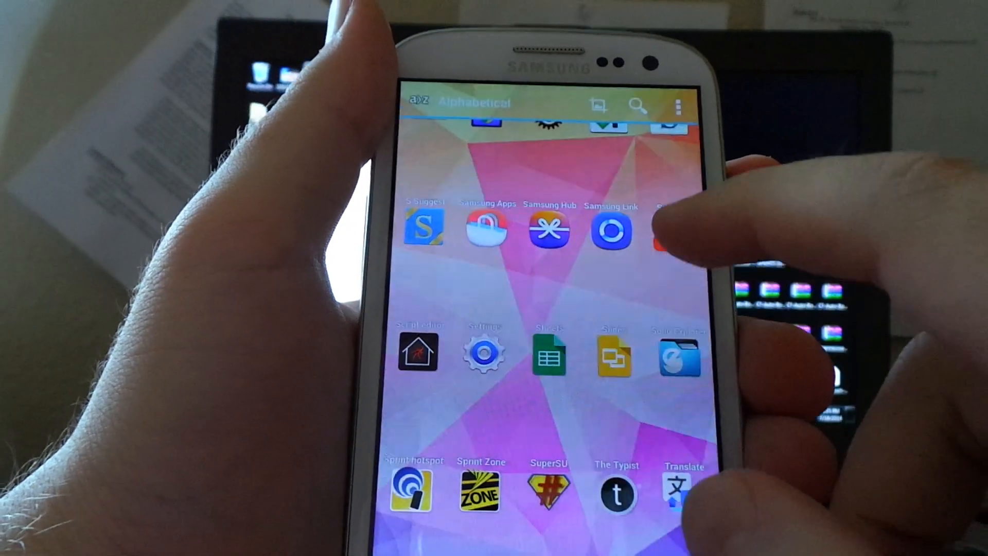
# Look through the alphabetical app drawer showing SuperSU and select an app.
pyautogui.scroll(3)
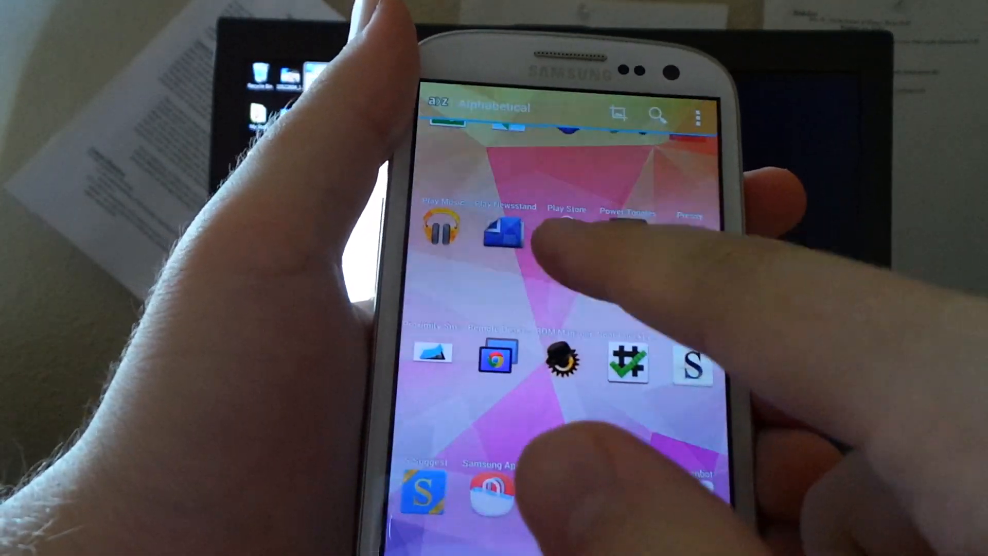
pyautogui.click(565, 226)
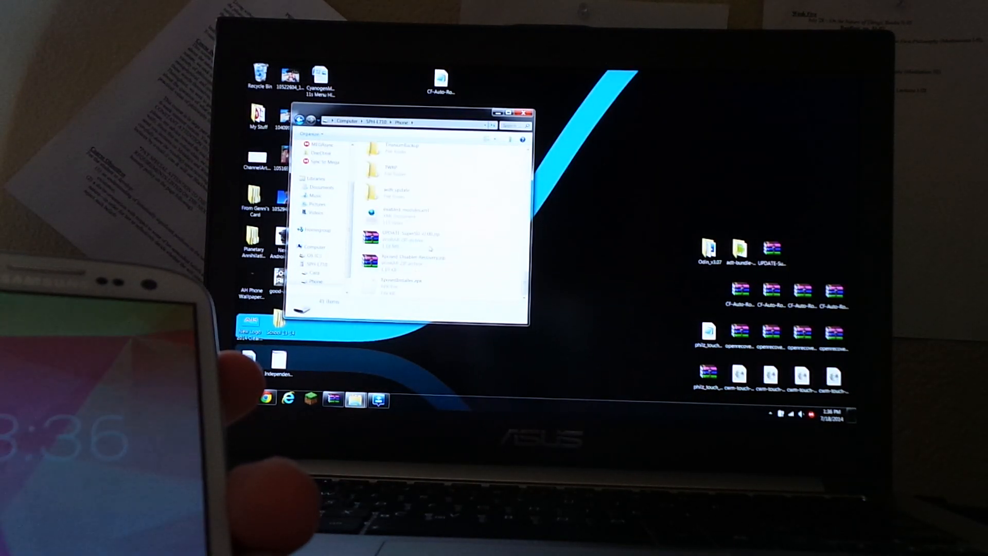
# Permanently delete the old UPDATE-SuperSU zip from the SPH-L710 Phone storage.
pyautogui.rightClick(404, 235)
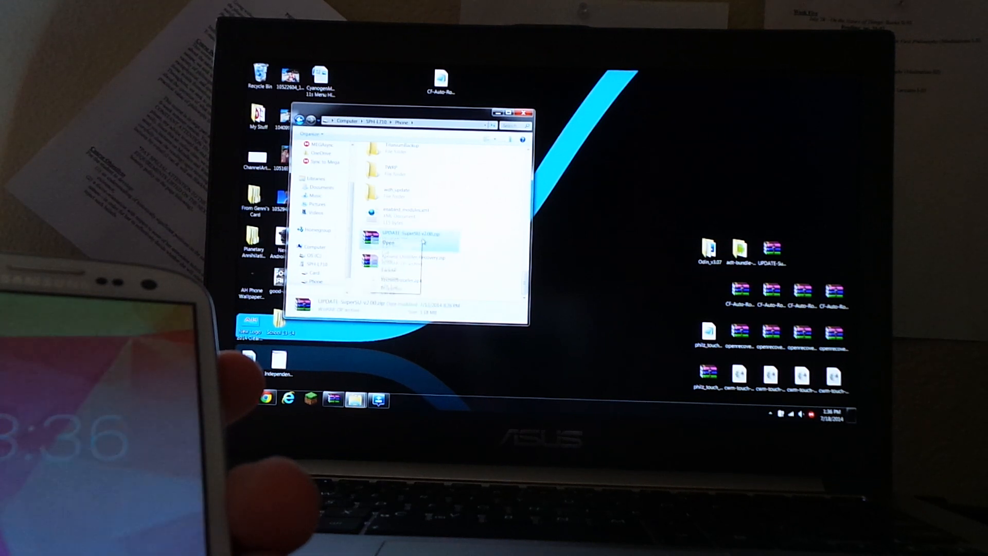
pyautogui.click(391, 272)
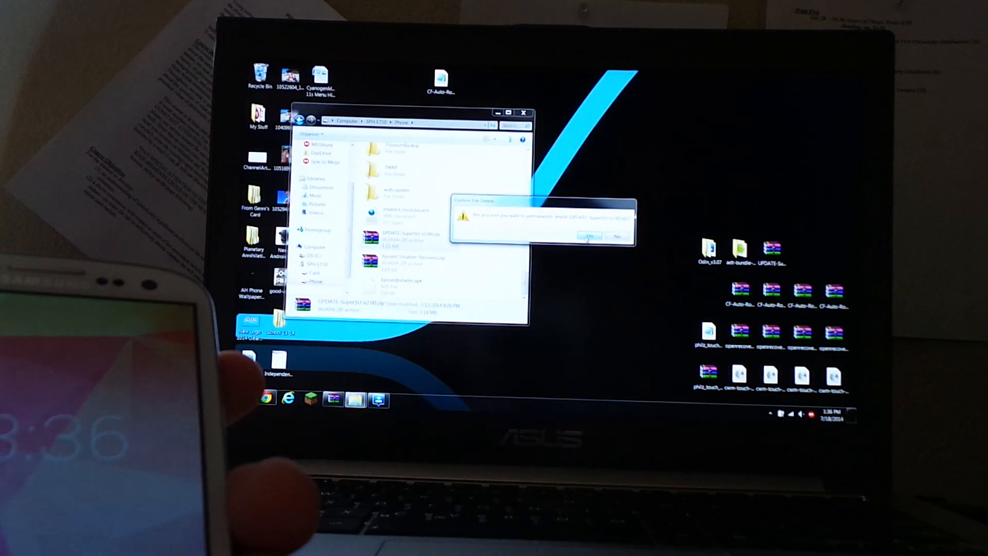
pyautogui.click(598, 235)
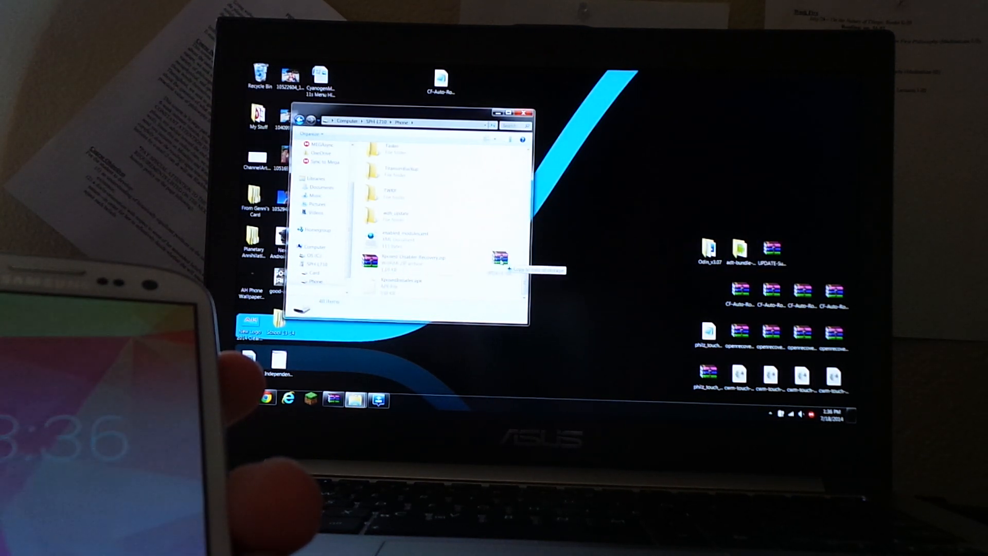